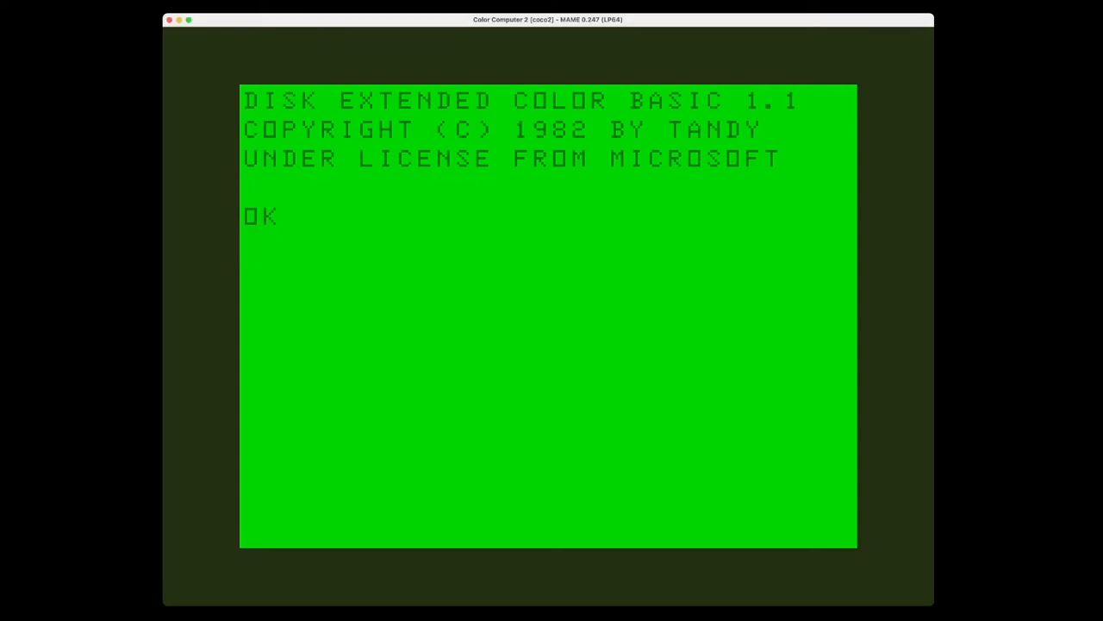
Step: Issue RUN" at the Disk Extended Color BASIC OK prompt
{"action": "type", "text": "RUN\""}
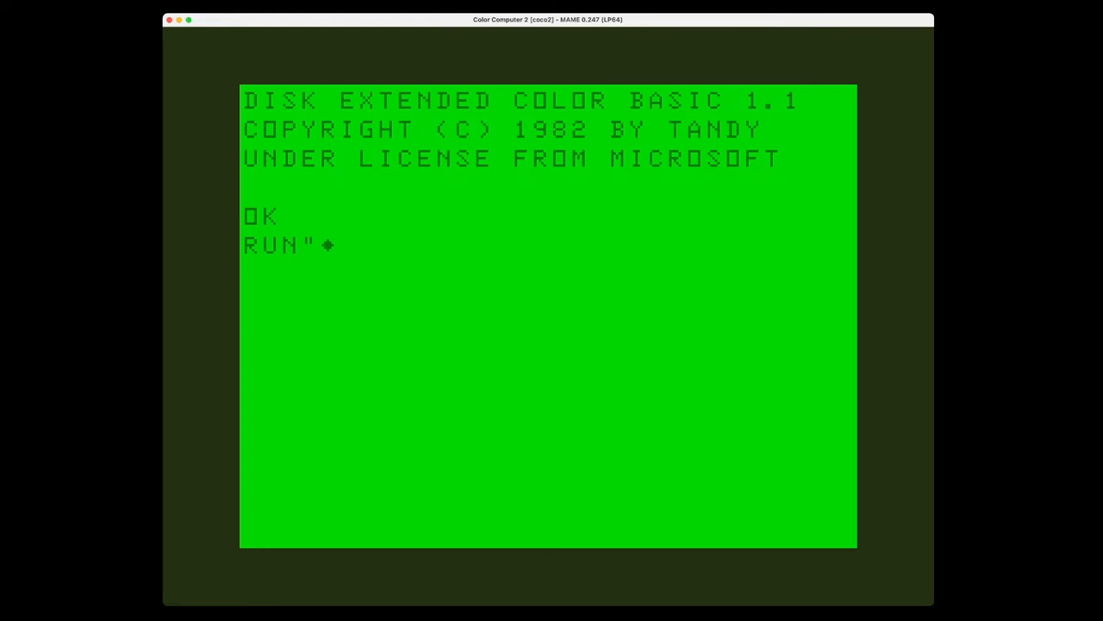
{"action": "key", "text": "enter"}
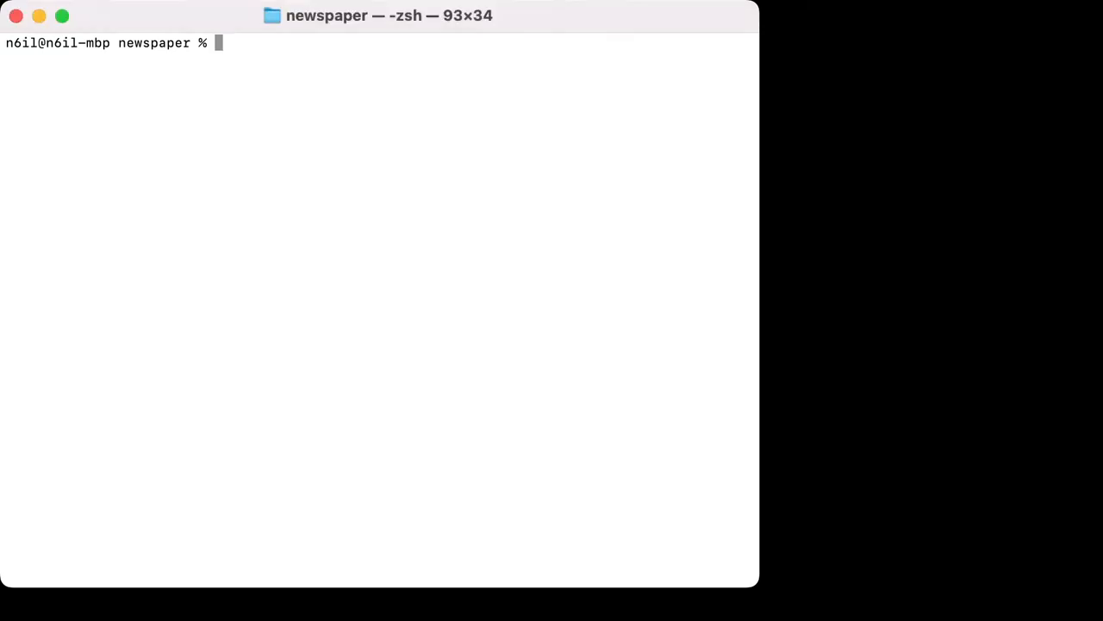
Step: Remove test.scp and gw read tracks c=0-34:h=0 into a fresh test.scp
{"action": "type", "text": "rm test.scp;  gw read --tracks c=0-34:h=0 test.scp"}
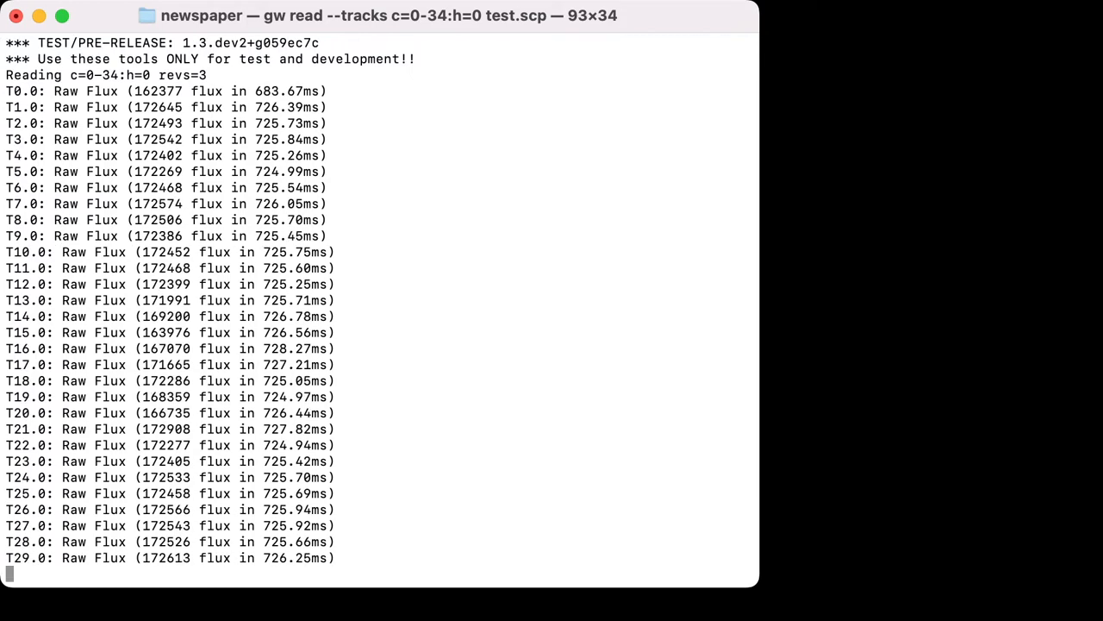
{"action": "scroll", "scroll_direction": "down", "scroll_amount": 3}
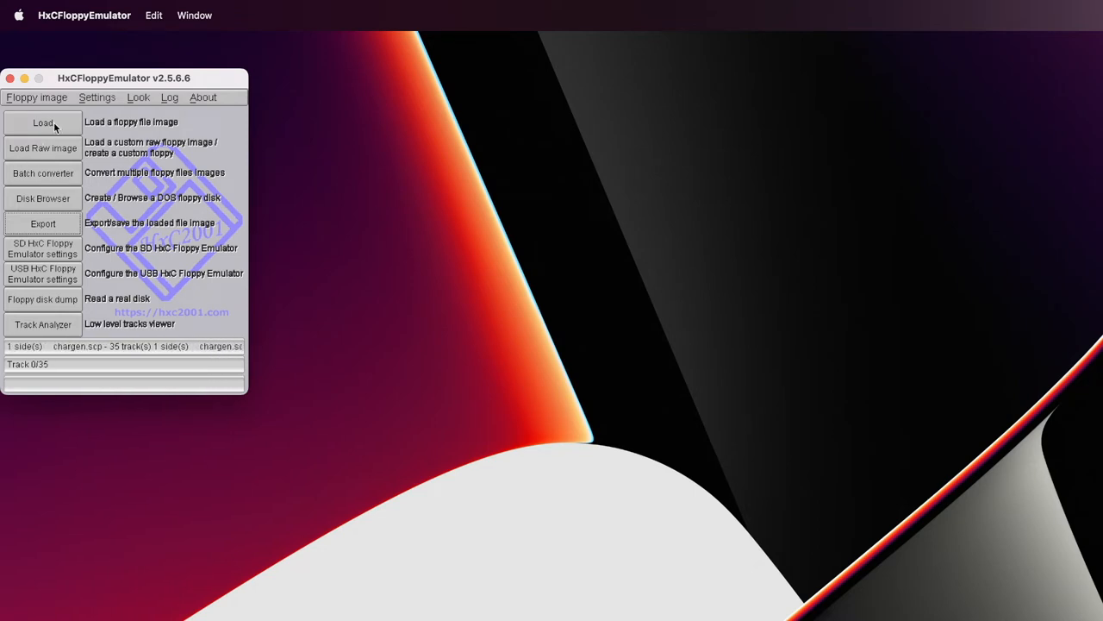
Step: Load chargen.scp from the newspaper folder as the current floppy image
{"action": "left_click", "coordinate": [41, 122]}
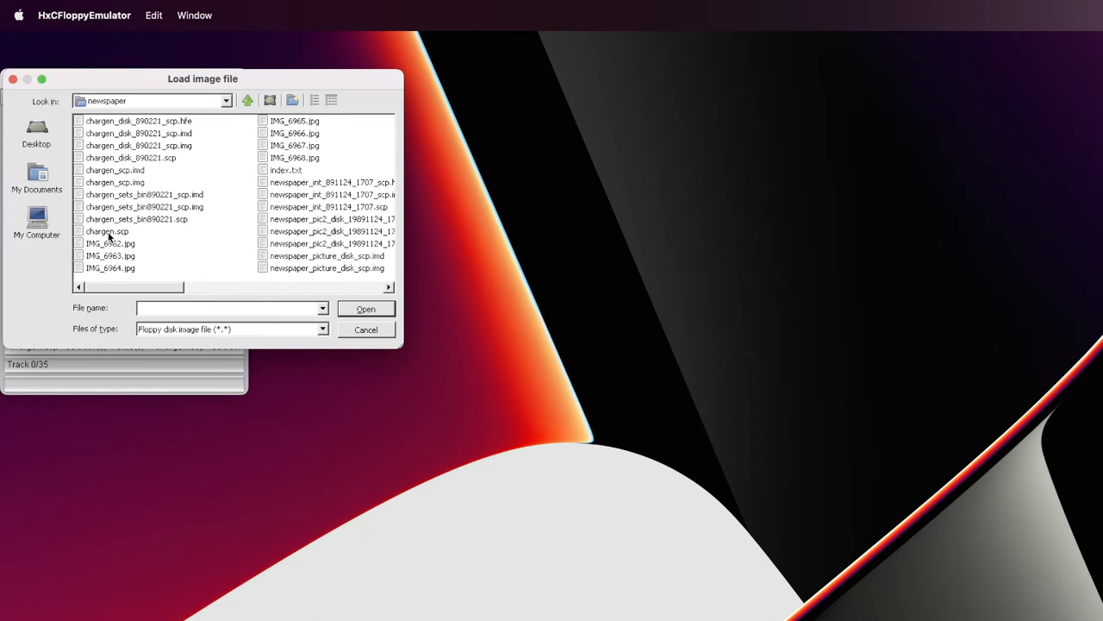
{"action": "mouse_move", "coordinate": [117, 234]}
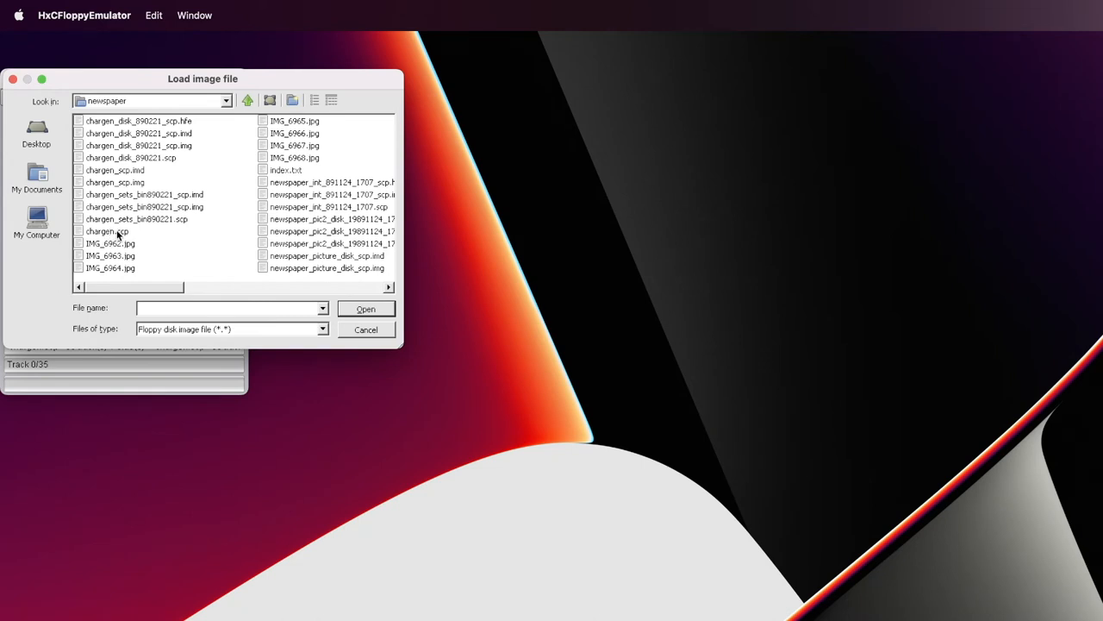
{"action": "left_click", "coordinate": [107, 231]}
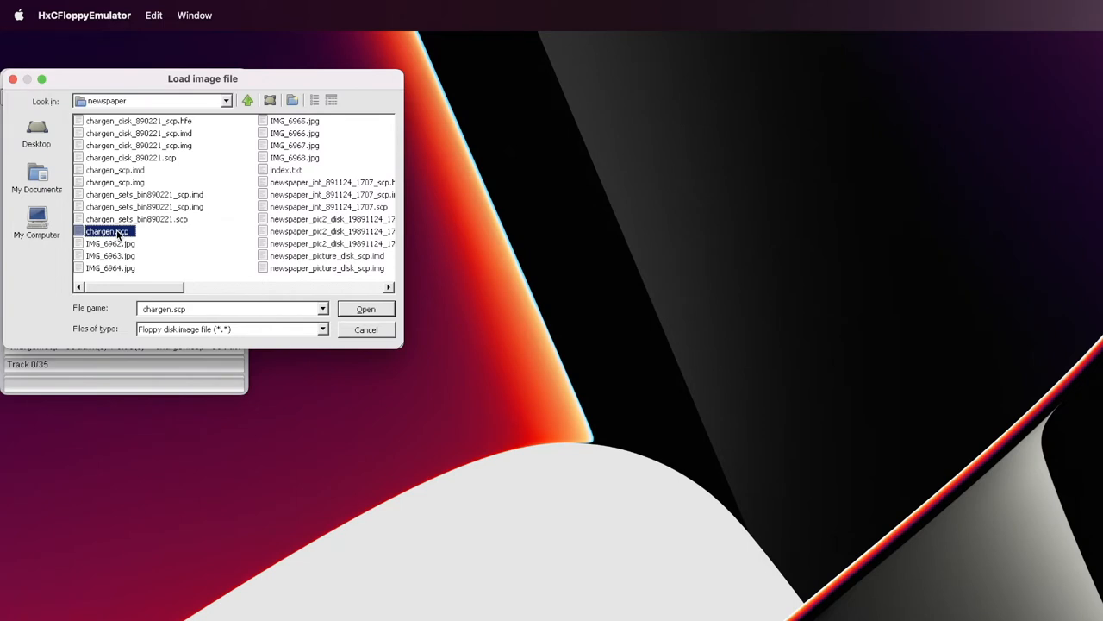
{"action": "mouse_move", "coordinate": [366, 310]}
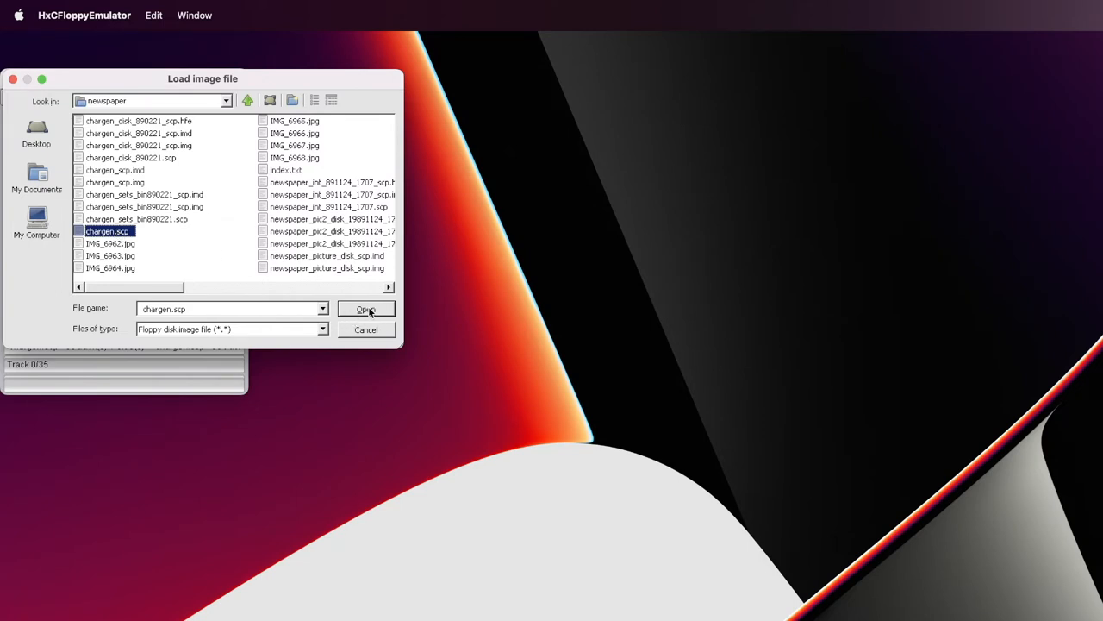
{"action": "left_click", "coordinate": [365, 310]}
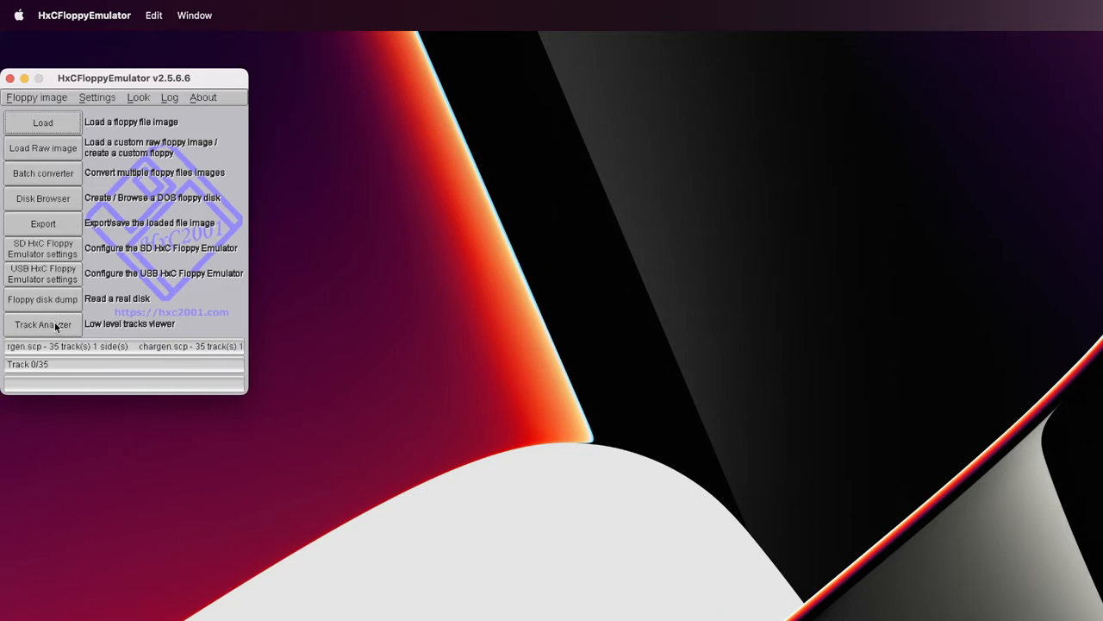
Step: Show chargen.scp in the Track Analyzer disk map and expand the View mode list
{"action": "left_click", "coordinate": [41, 324]}
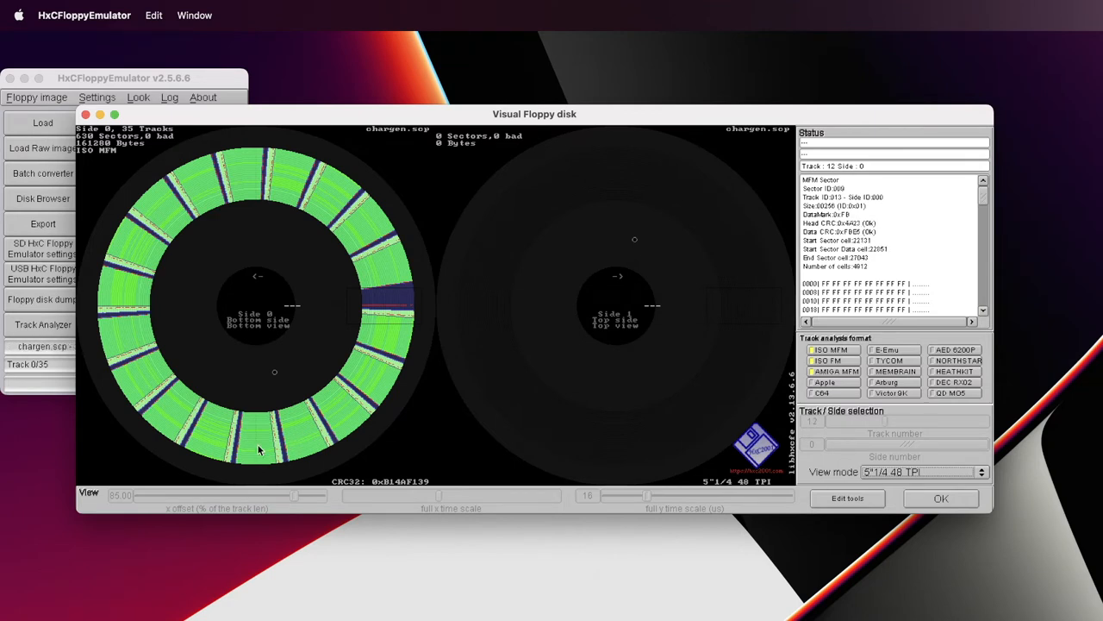
{"action": "left_click", "coordinate": [922, 472]}
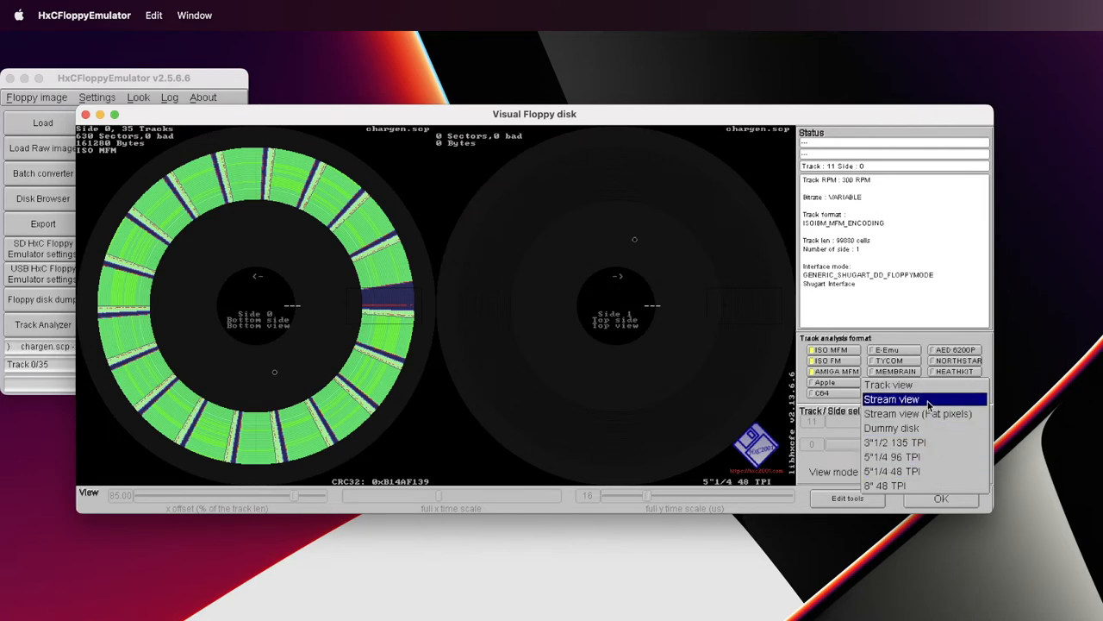
Step: Inspect track 17 in Track view, then dismiss the Visual Floppy disk window
{"action": "left_click", "coordinate": [889, 385]}
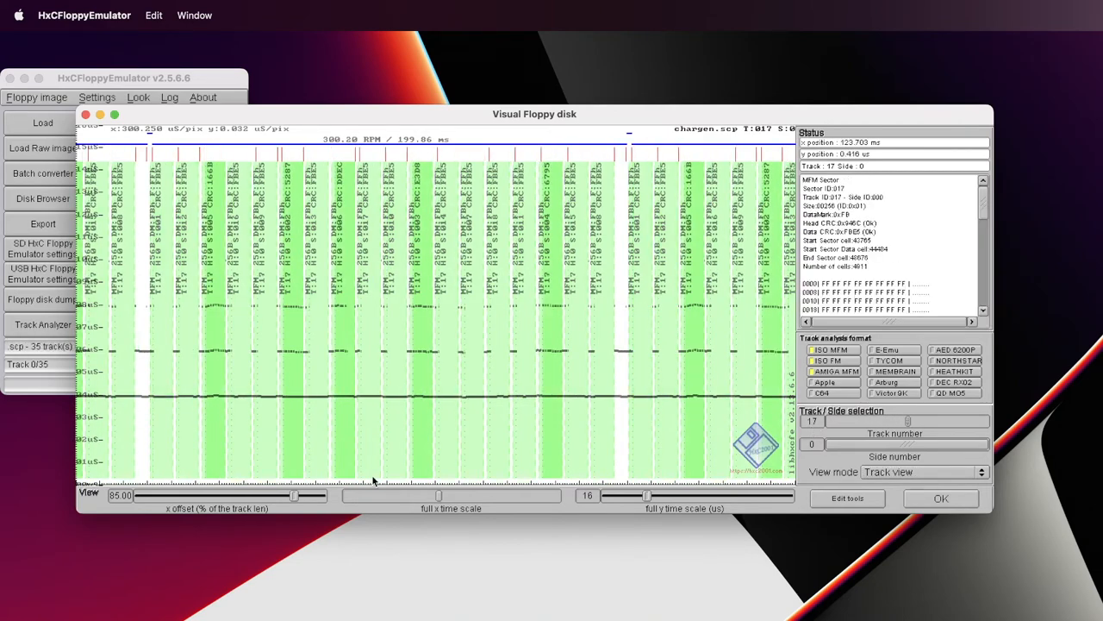
{"action": "mouse_move", "coordinate": [152, 329]}
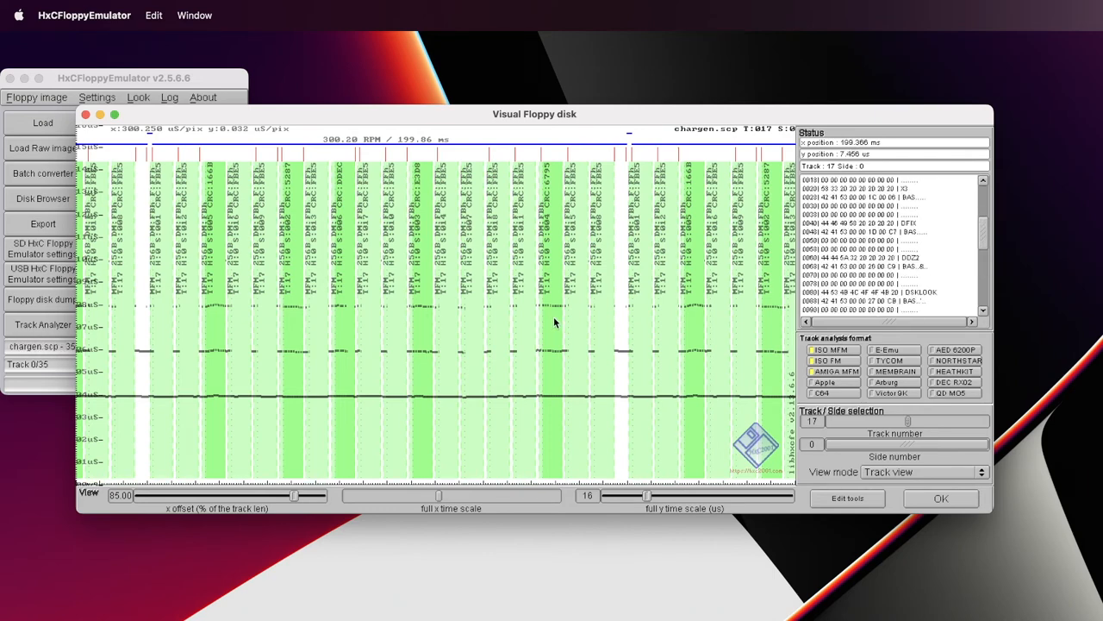
{"action": "left_click", "coordinate": [942, 498]}
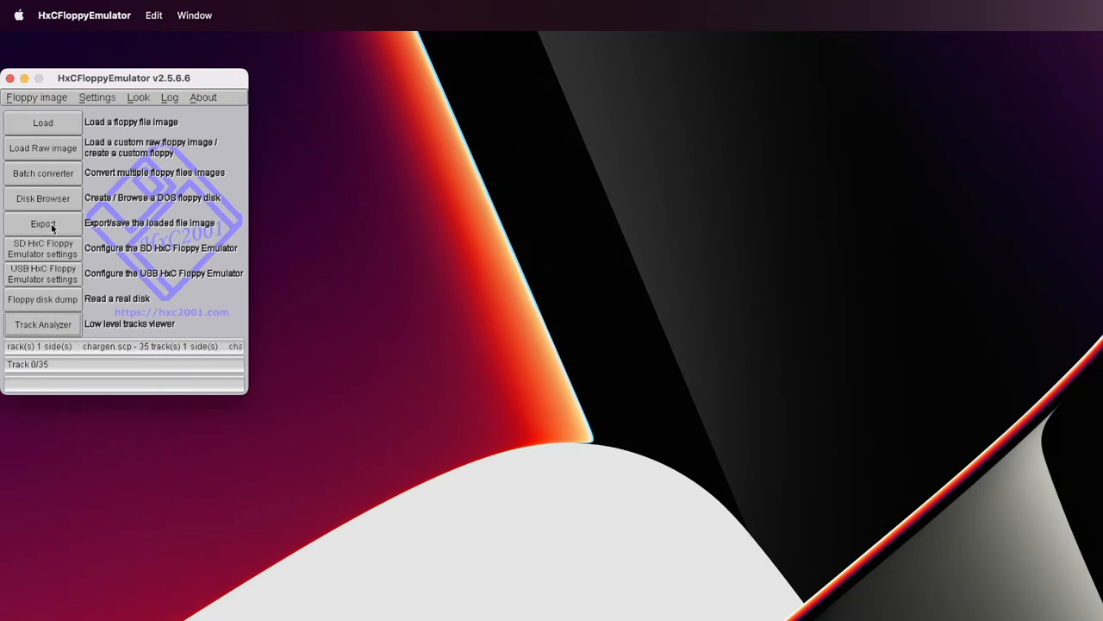
Step: Export the disk as 'test' in IMG file (RAW Sector file format)
{"action": "left_click", "coordinate": [41, 224]}
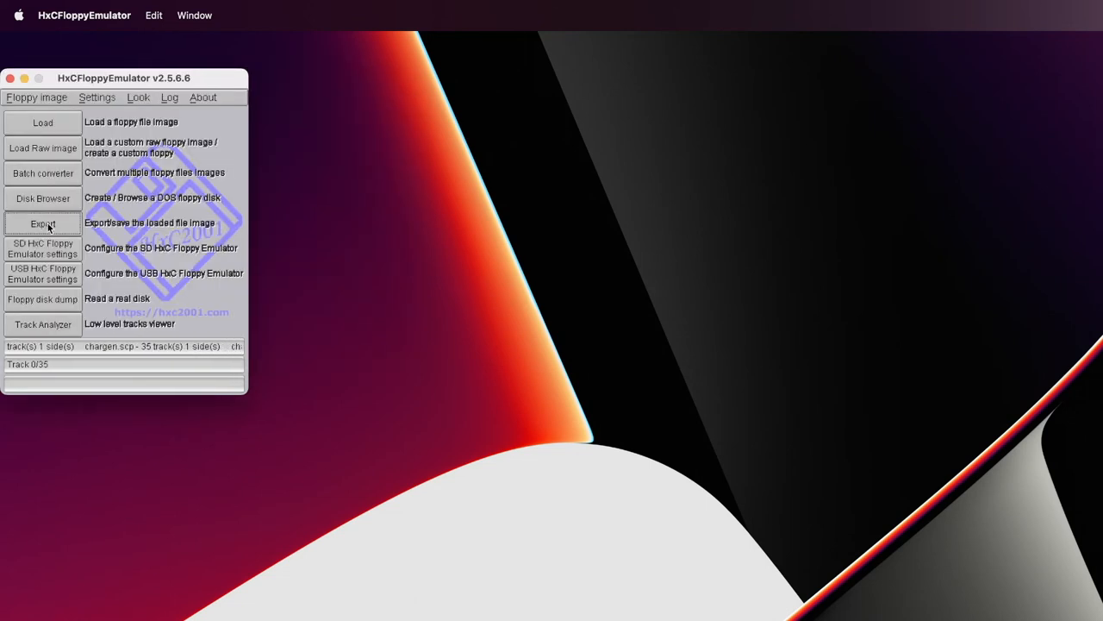
{"action": "left_click", "coordinate": [41, 224]}
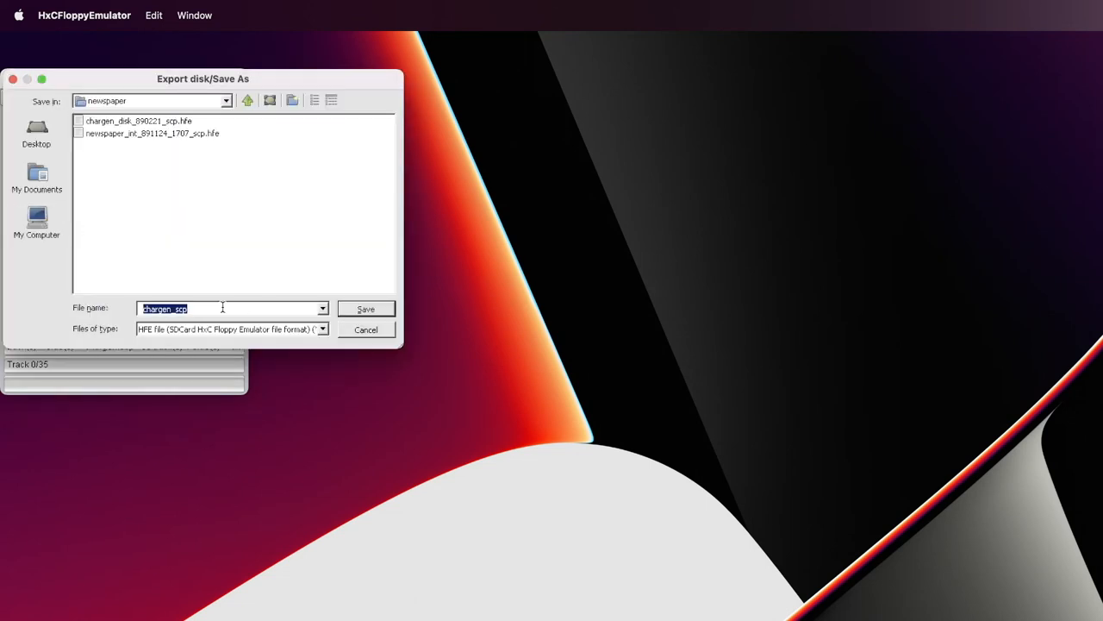
{"action": "type", "text": "test"}
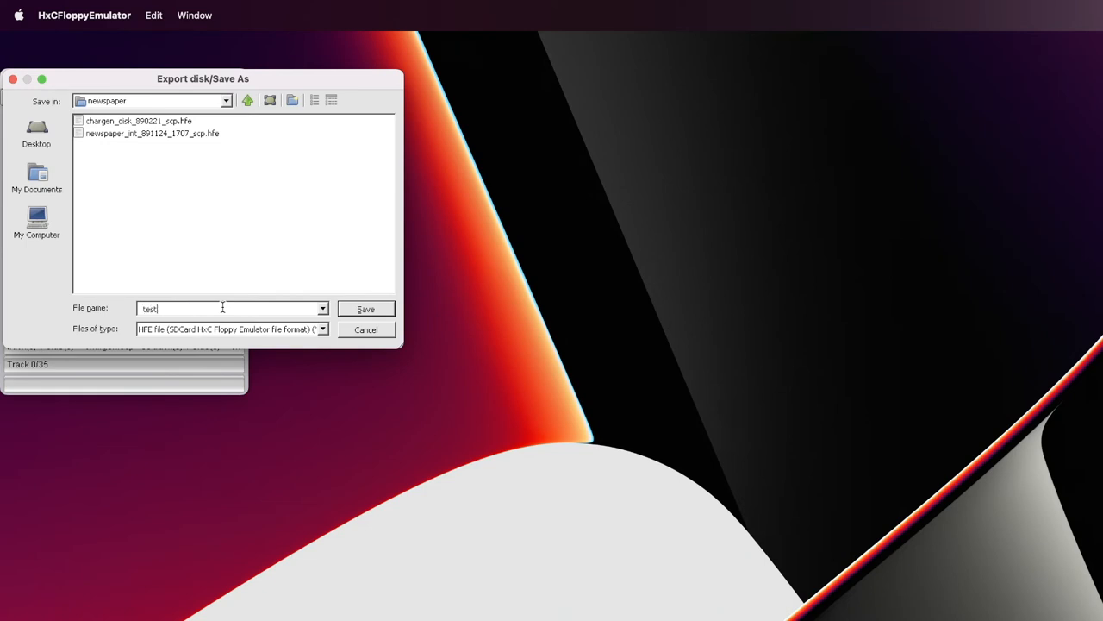
{"action": "left_click", "coordinate": [322, 327]}
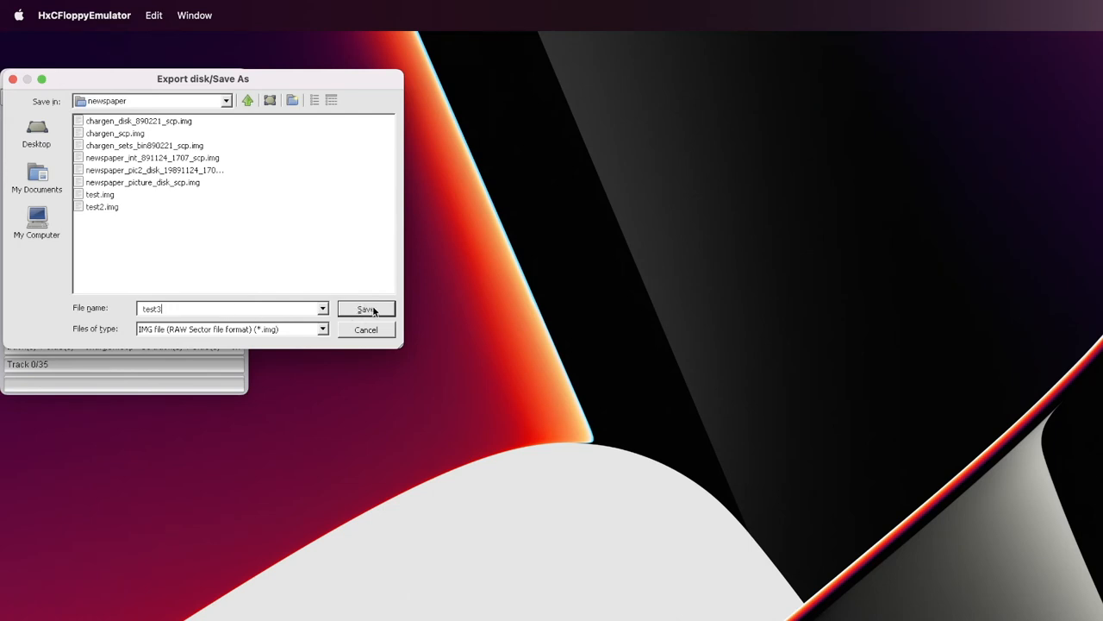
{"action": "left_click", "coordinate": [366, 310]}
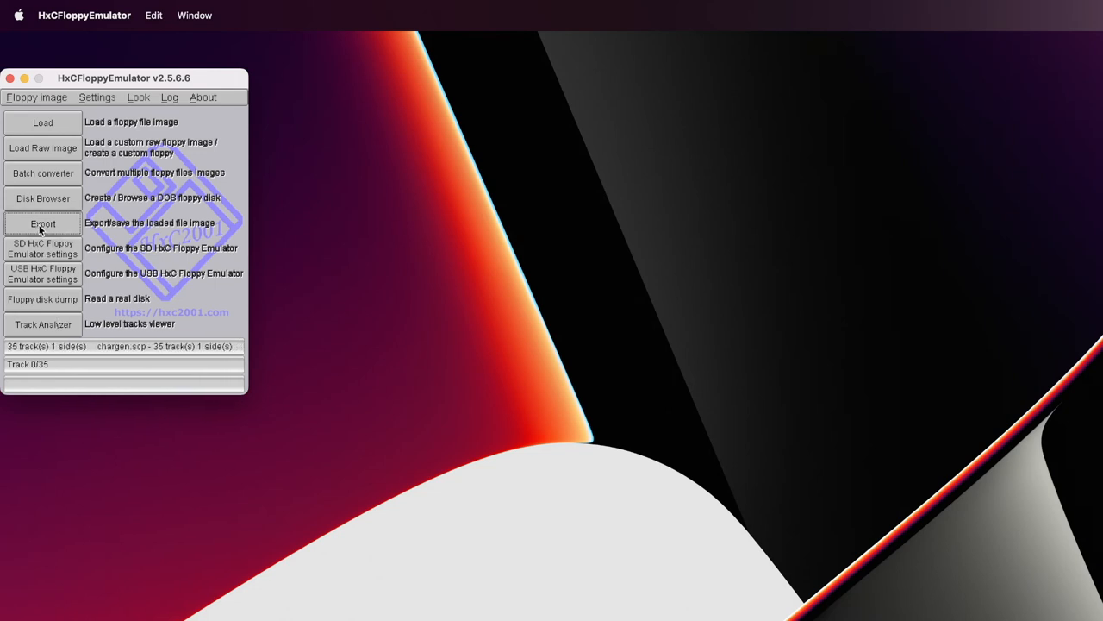
Step: Export the disk as 'test3' in IMD file (*.imd) format
{"action": "left_click", "coordinate": [41, 224]}
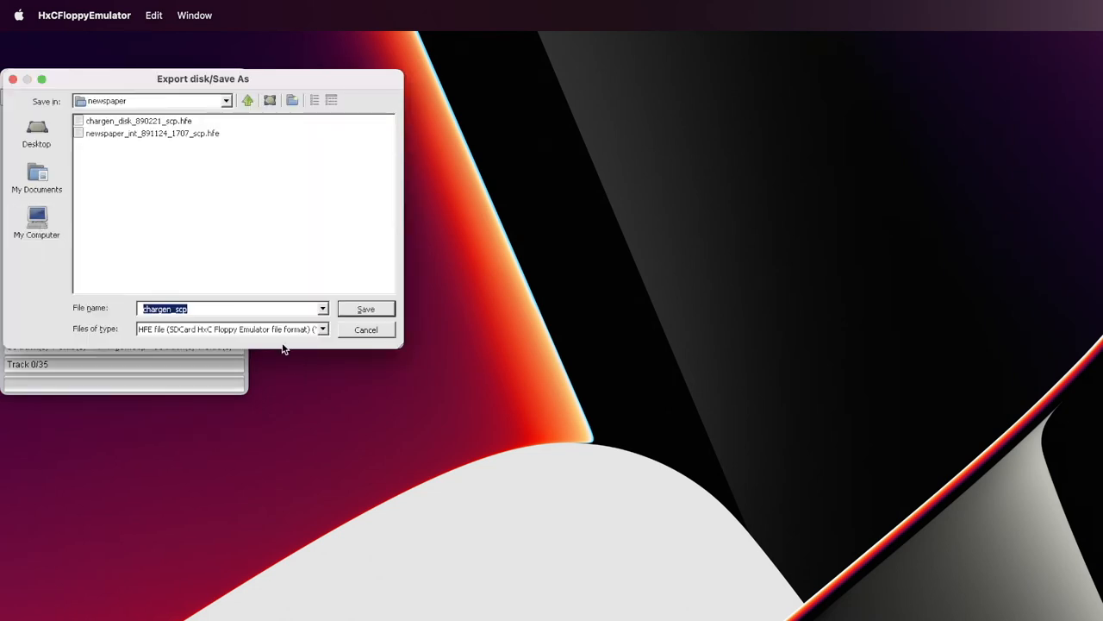
{"action": "type", "text": "test3"}
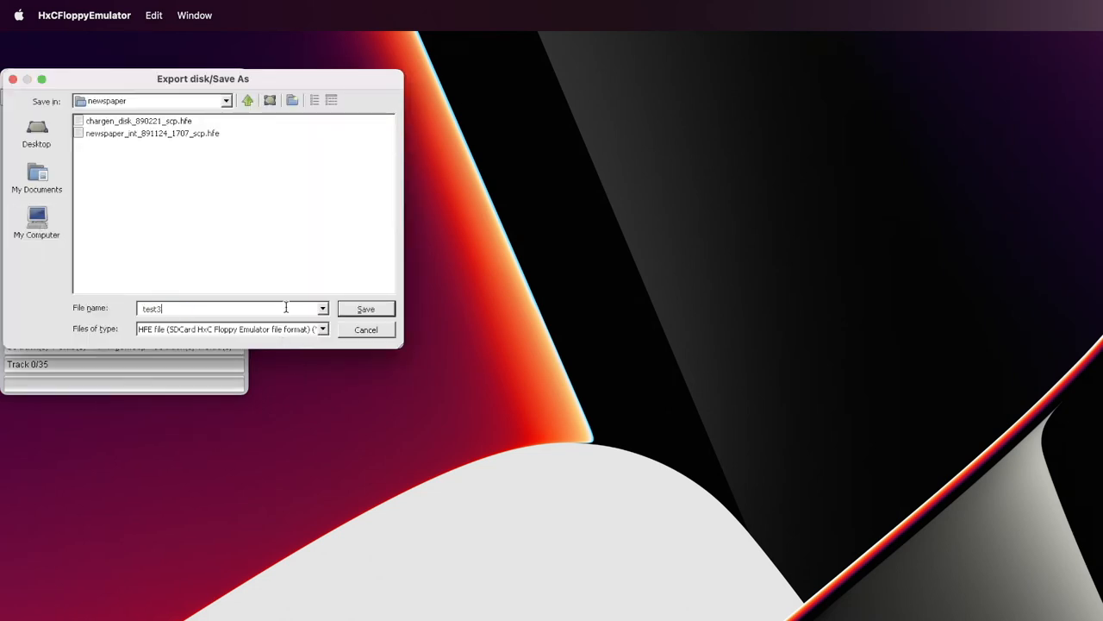
{"action": "left_click", "coordinate": [322, 328]}
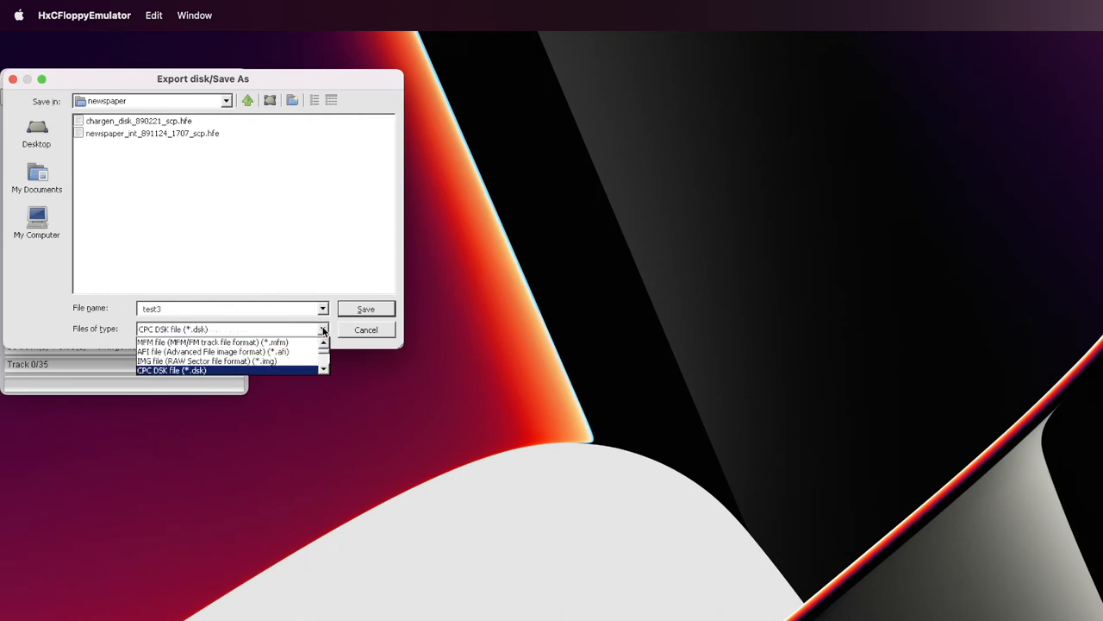
{"action": "left_click", "coordinate": [162, 369]}
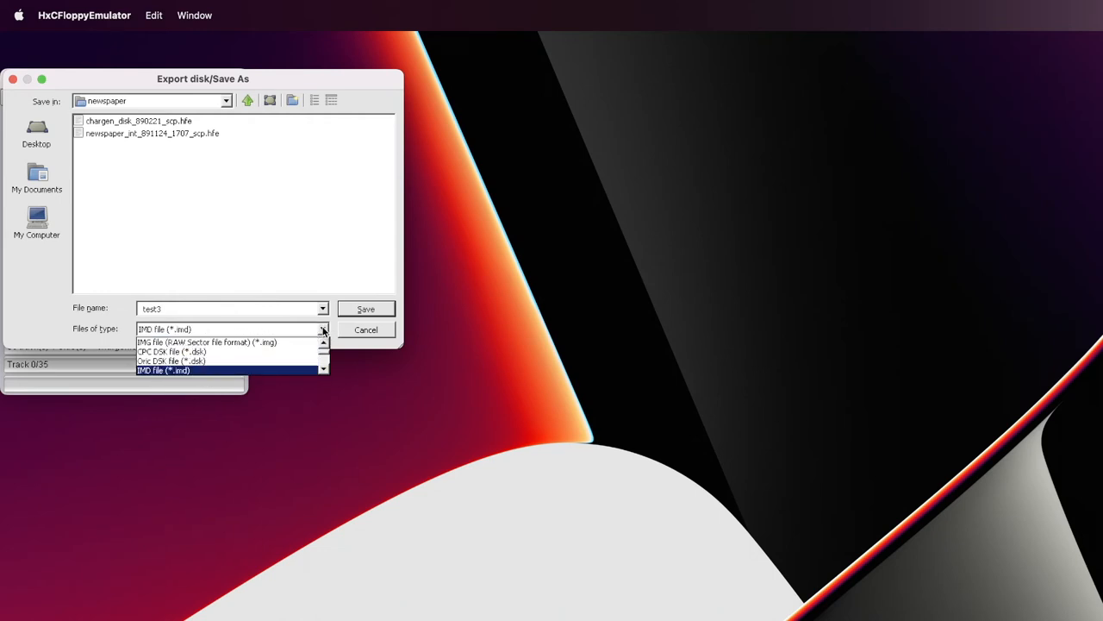
{"action": "left_click", "coordinate": [162, 369]}
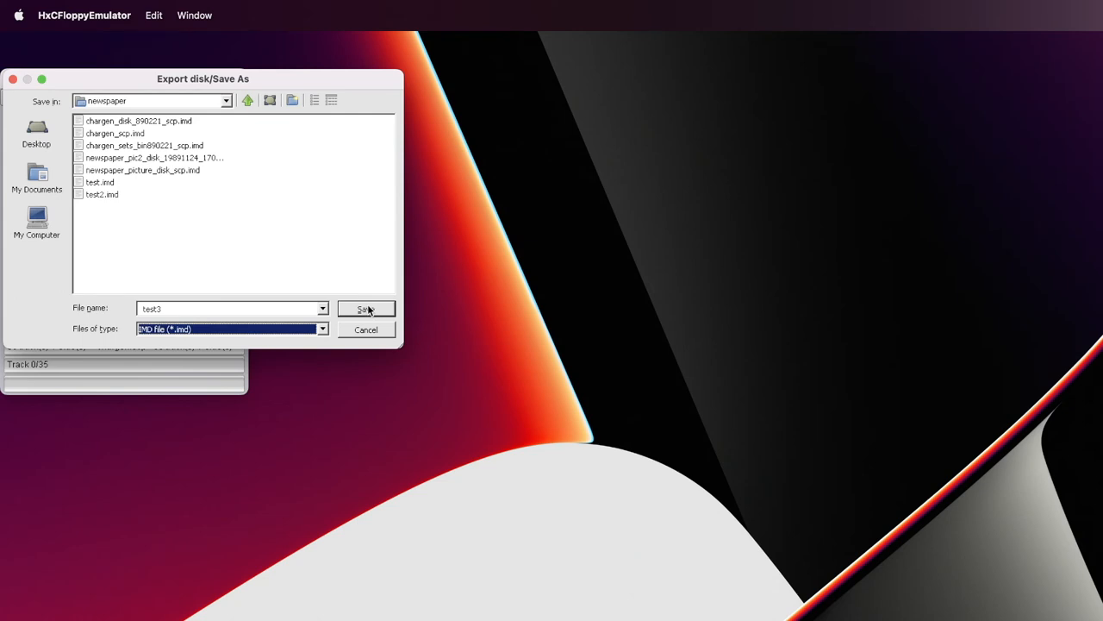
{"action": "left_click", "coordinate": [365, 309]}
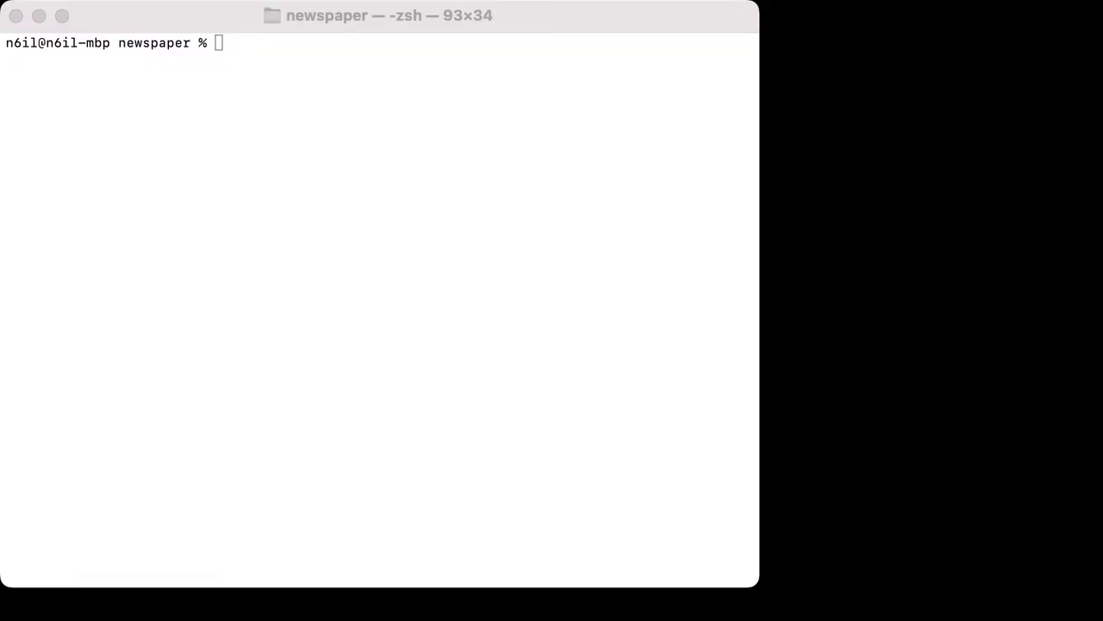
Step: List *.img and test*.scp, then enter a for loop running decb dir on each image into ~/index.txt
{"action": "type", "text": "ls"}
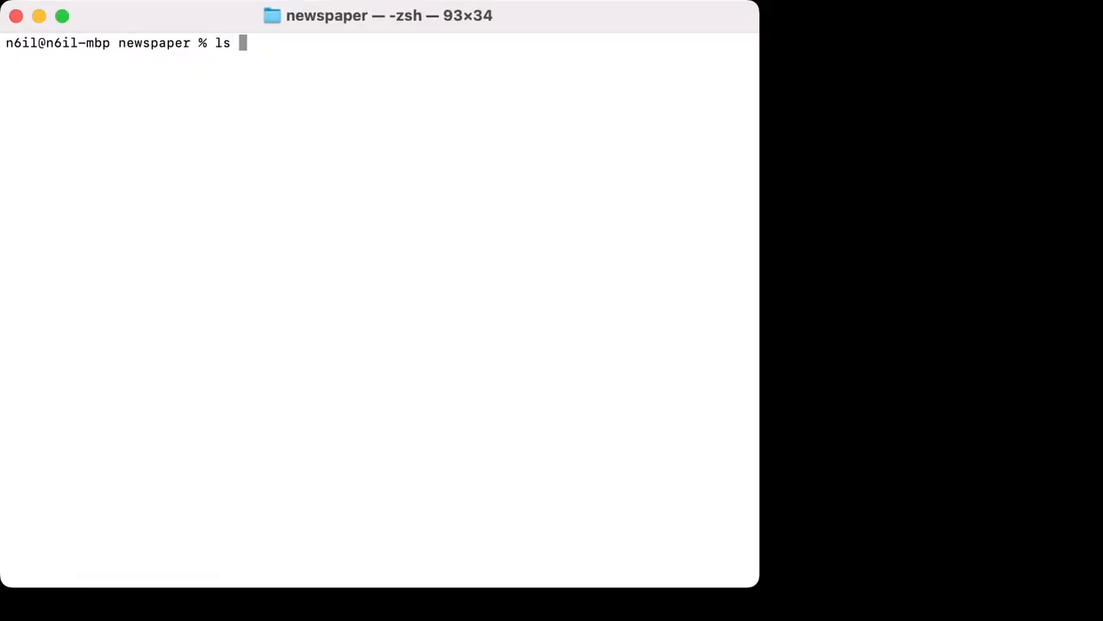
{"action": "type", "text": "*.img"}
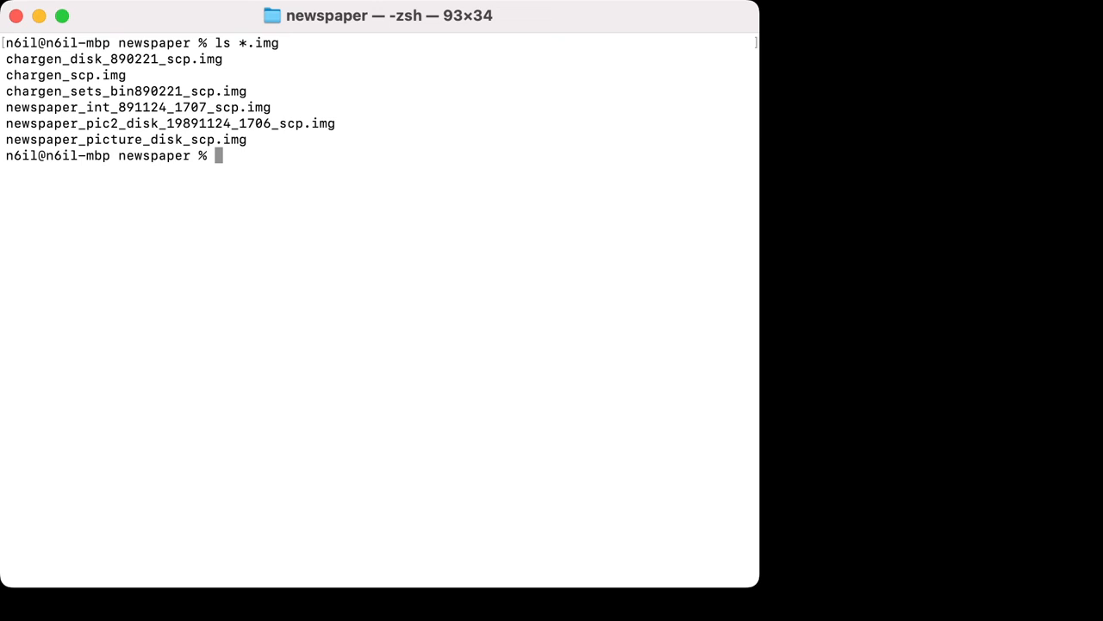
{"action": "type", "text": "ls test*.scp"}
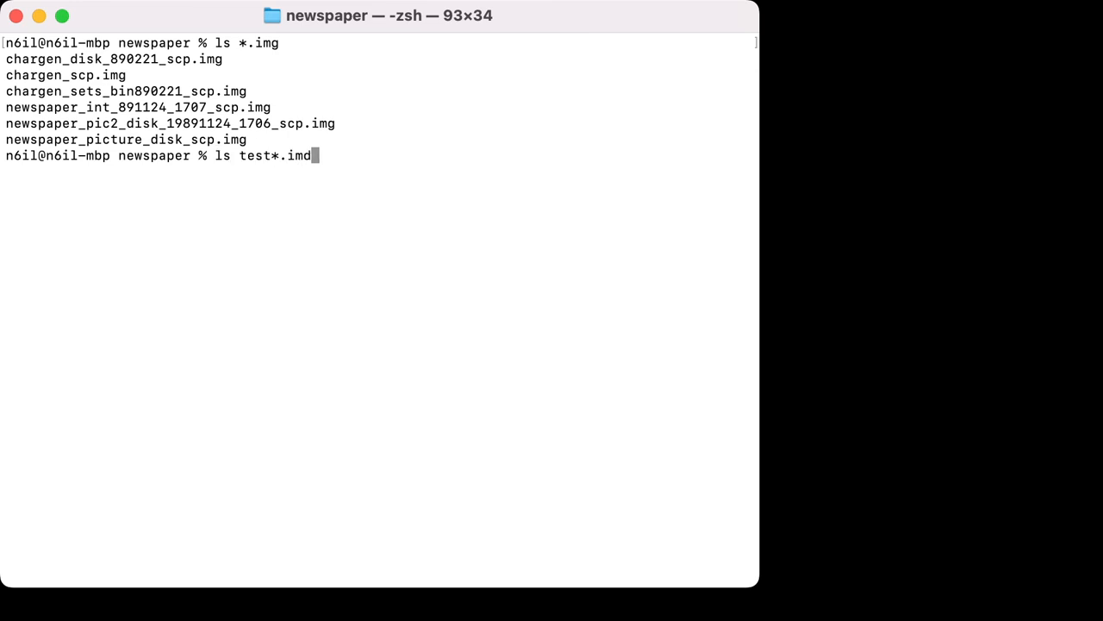
{"action": "type", "text": "for i in *.img; do echo \"==== $i =====\"; decb dir $i; echo; done >~/index.txt"}
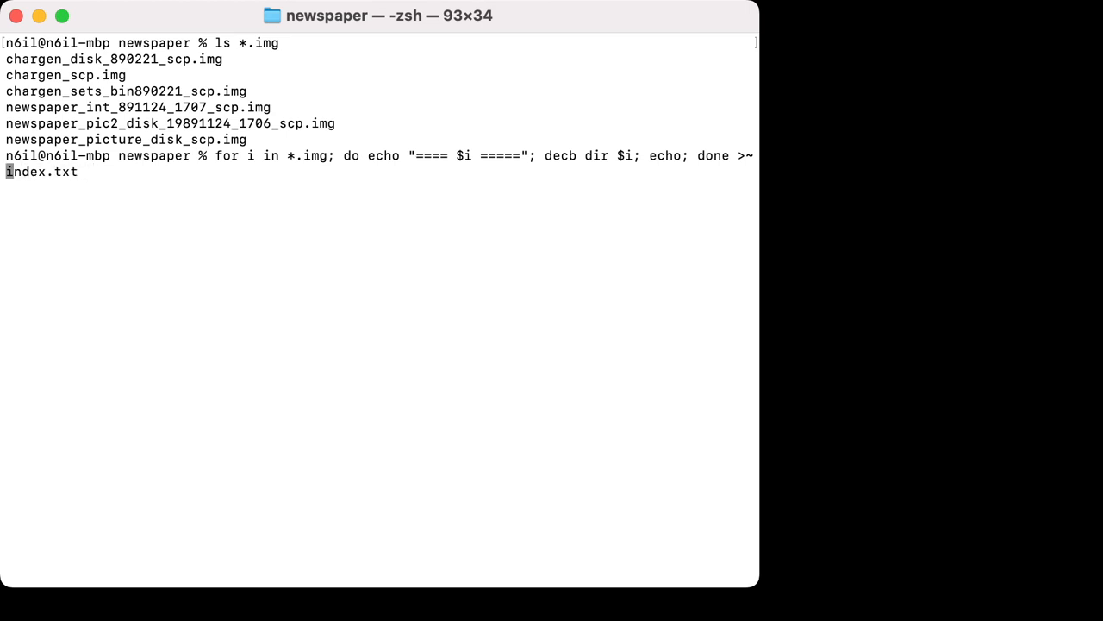
Step: Run the decb dir loop to write index.txt and view it with less
{"action": "key", "text": "Return"}
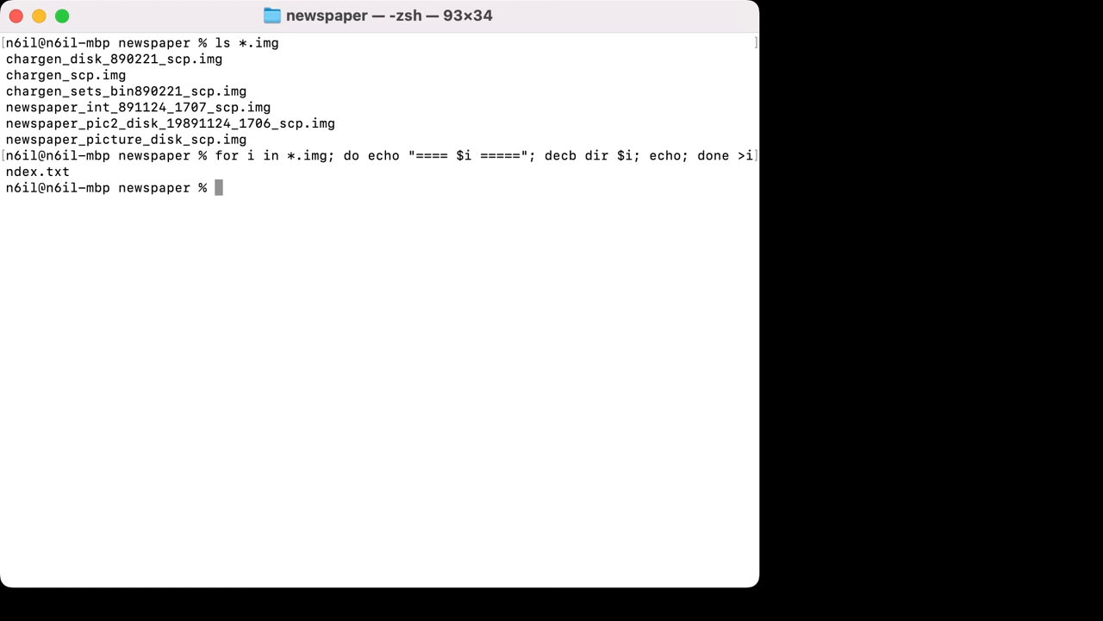
{"action": "type", "text": "less index.txt"}
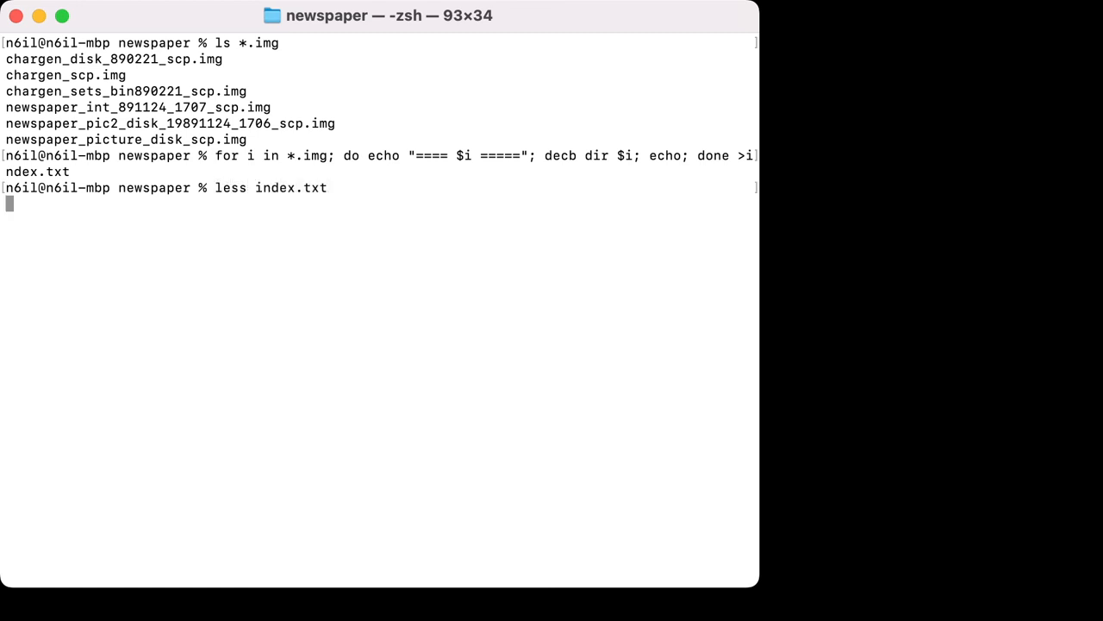
{"action": "key", "text": "Return"}
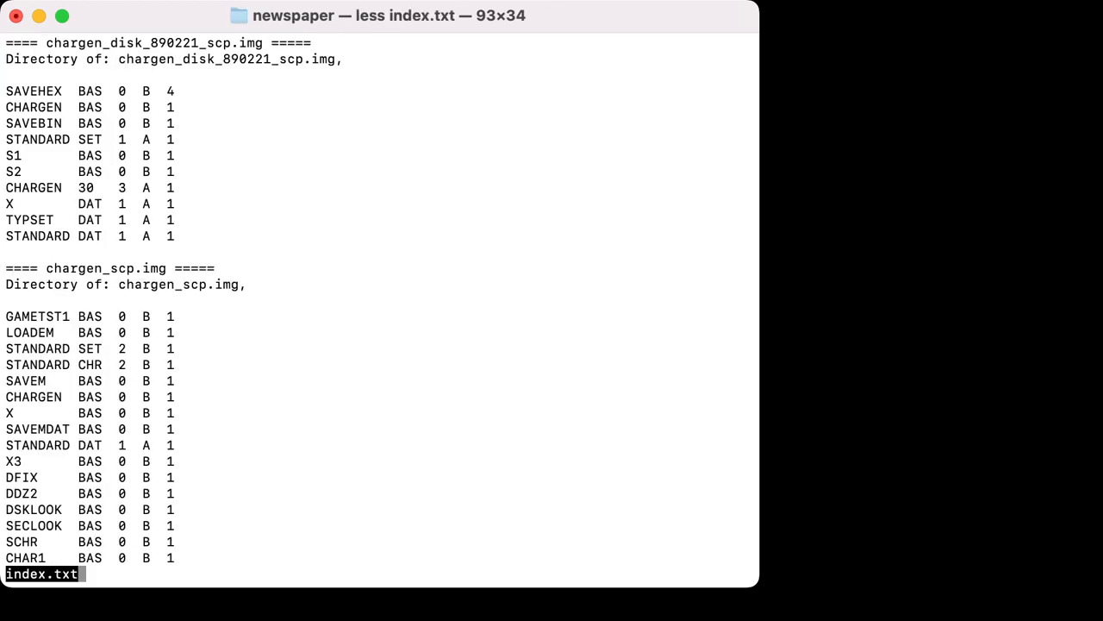